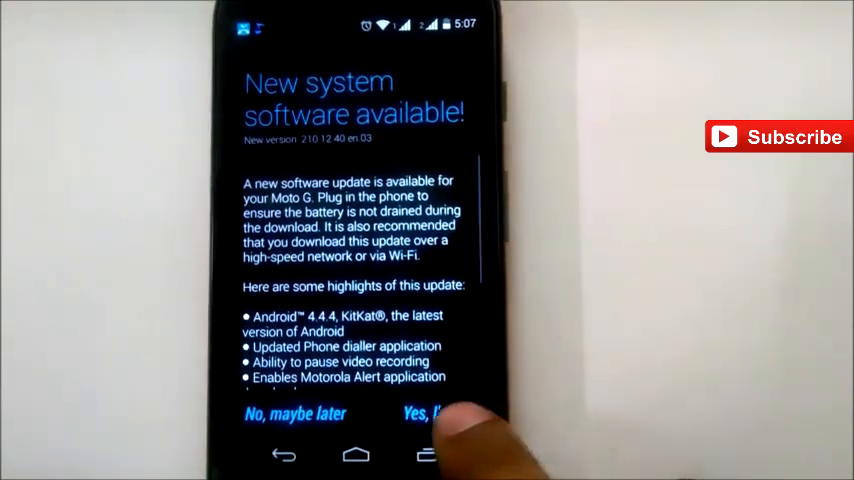
Accept the Android 4.4.4 KitKat update with 'Yes, I'm in' to start the download
click(430, 413)
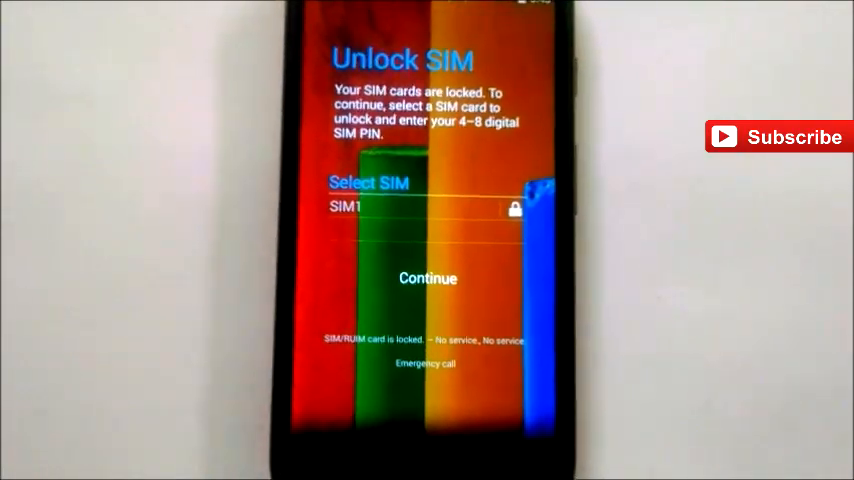
Continue past the Unlock SIM screen to enter the SIM1 PIN
click(427, 278)
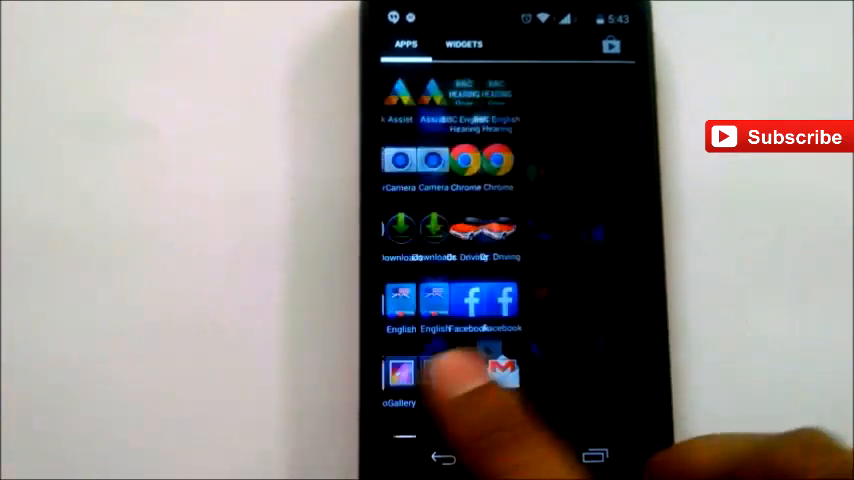
Reach Settings from the app drawer and view About phone's software version details
scroll(down, 3)
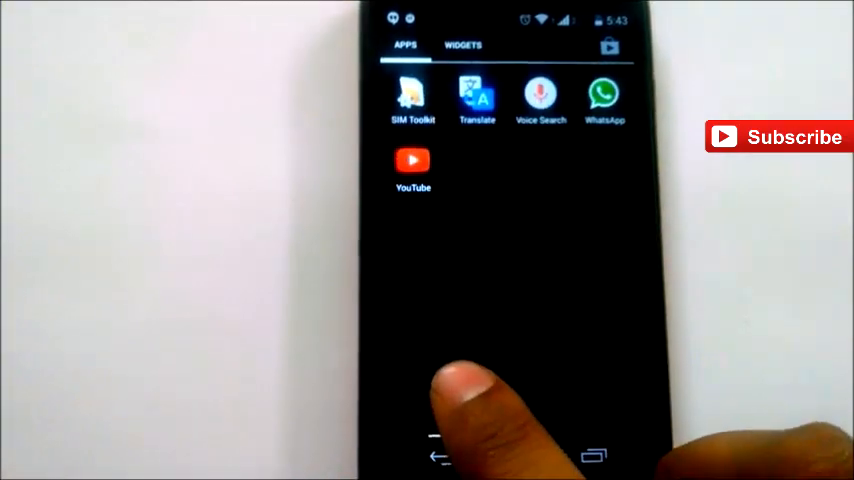
scroll(left, 3)
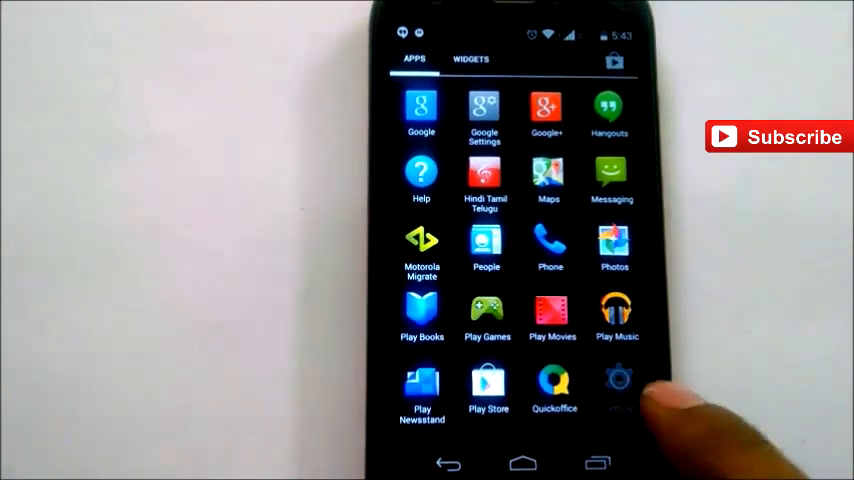
click(614, 390)
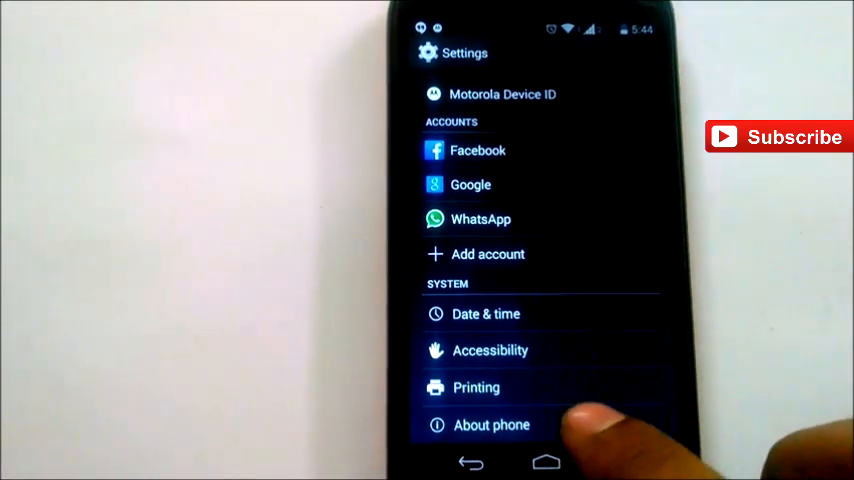
click(491, 424)
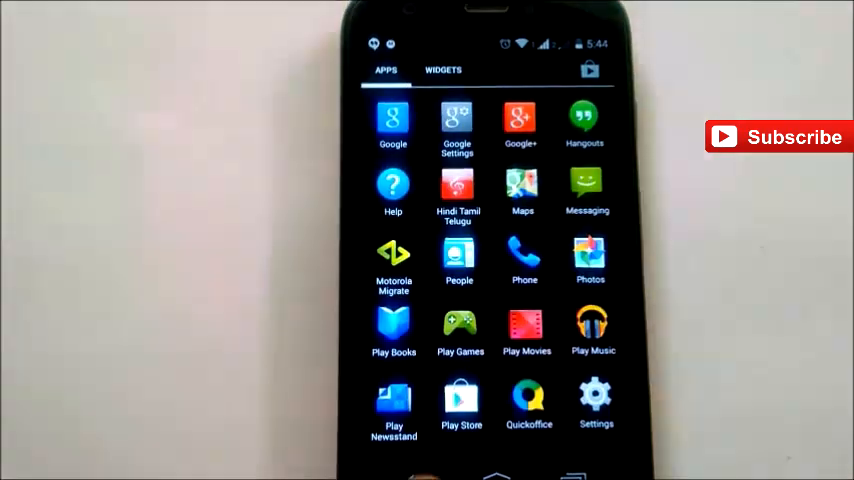
Bring up the Phone dialer to show its new keypad
click(523, 260)
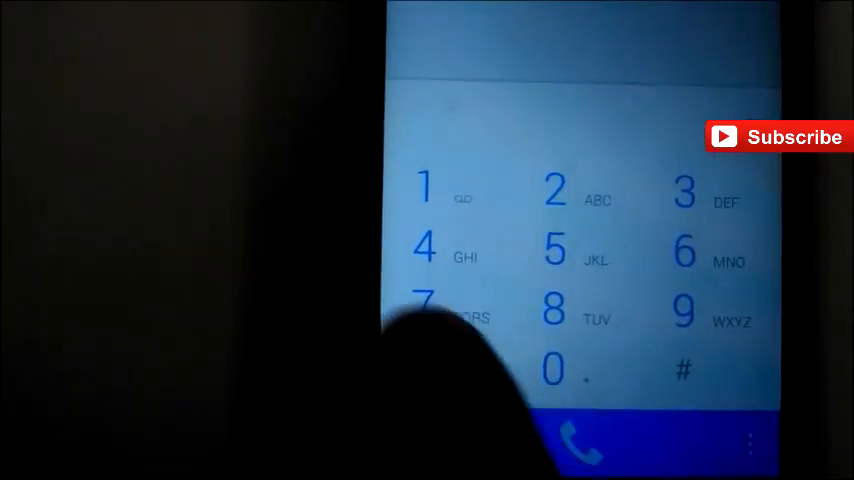
Leave the dialer and pull down the notification shade with recent notifications
click(537, 307)
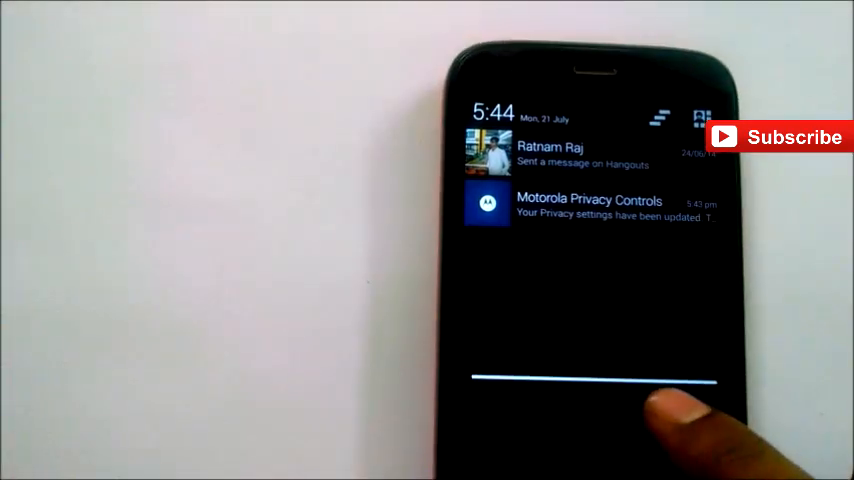
Return from Widgets to the Apps tab and launch Settings
click(590, 207)
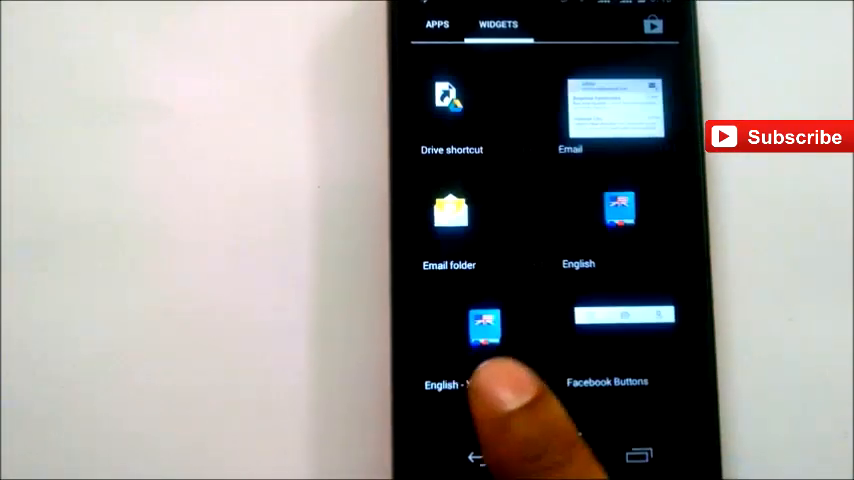
click(437, 23)
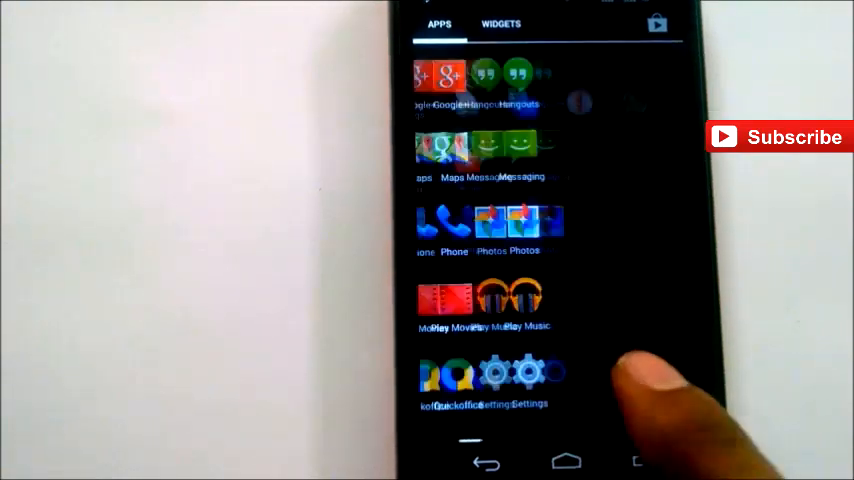
click(522, 375)
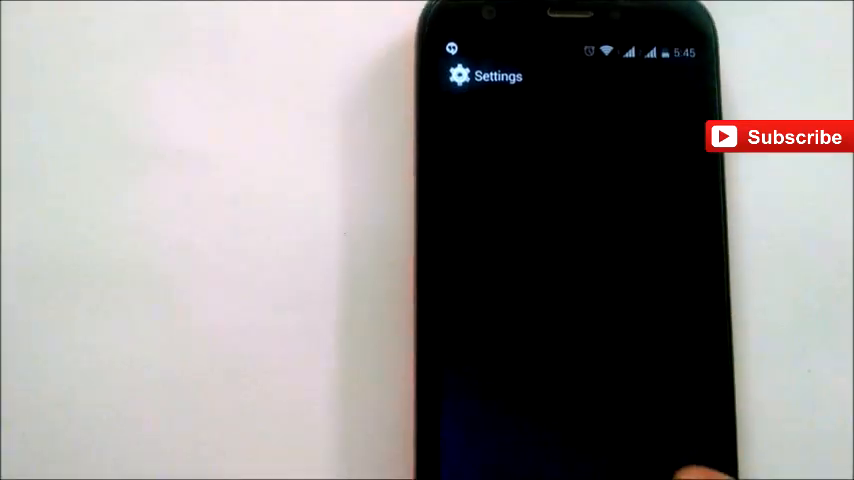